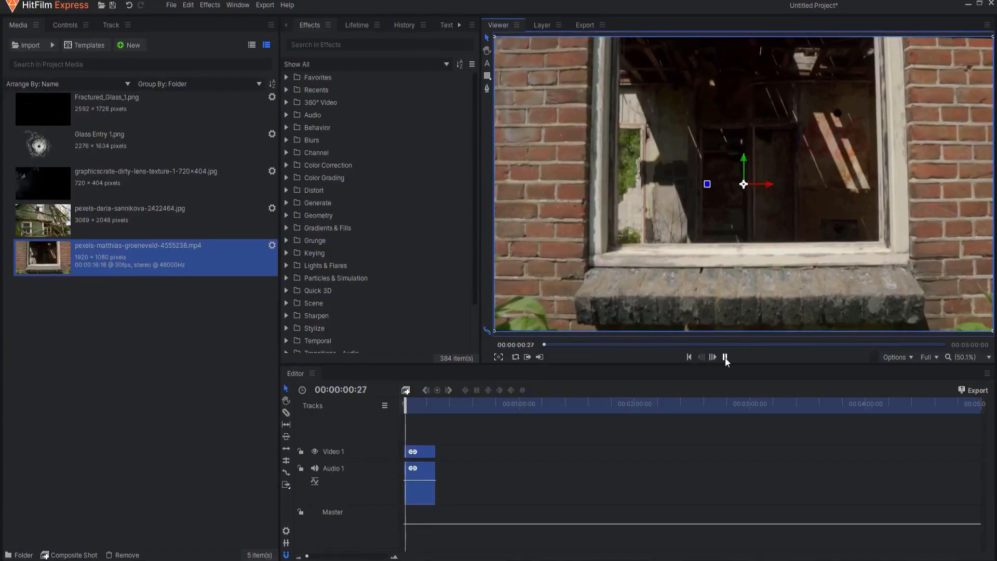
- Preview the footage briefly, then duplicate the footage layer and name the copy 'Refraction'
click(726, 356)
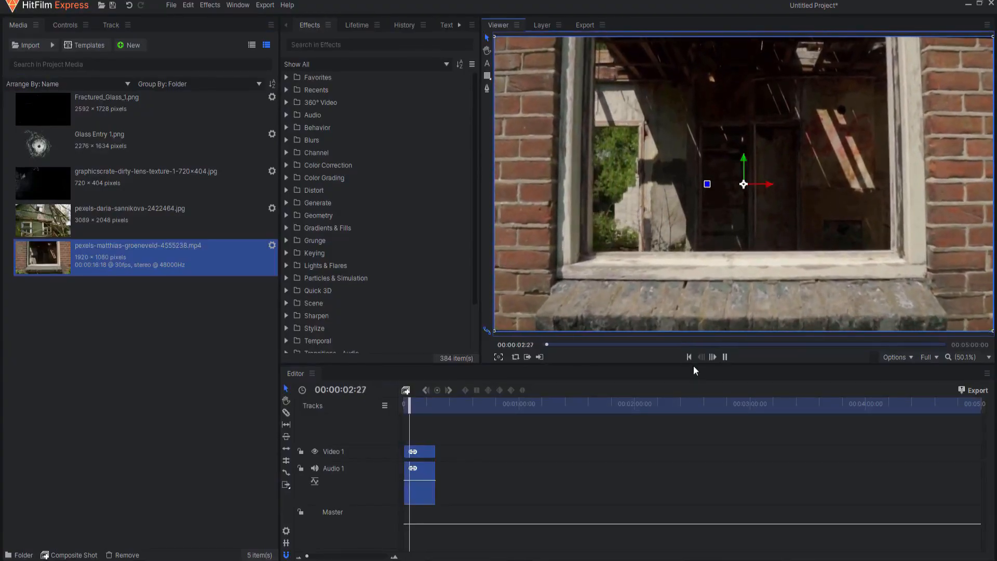
click(712, 356)
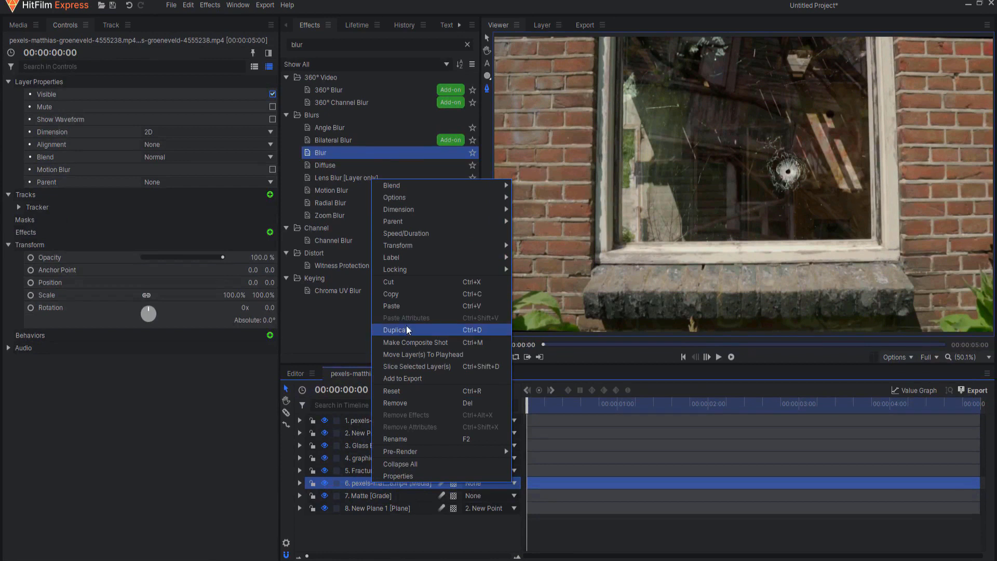
click(394, 329)
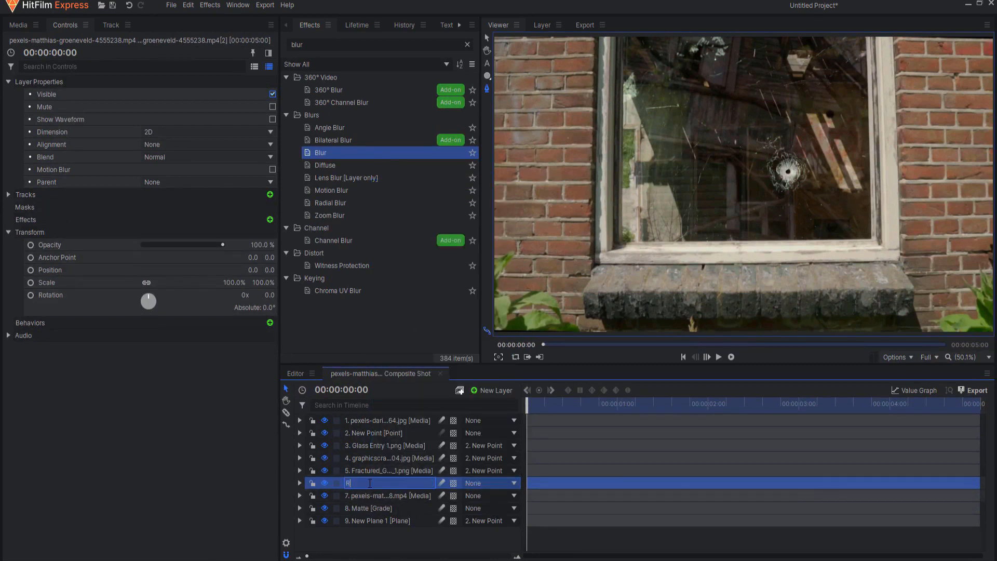
text(Refraction)
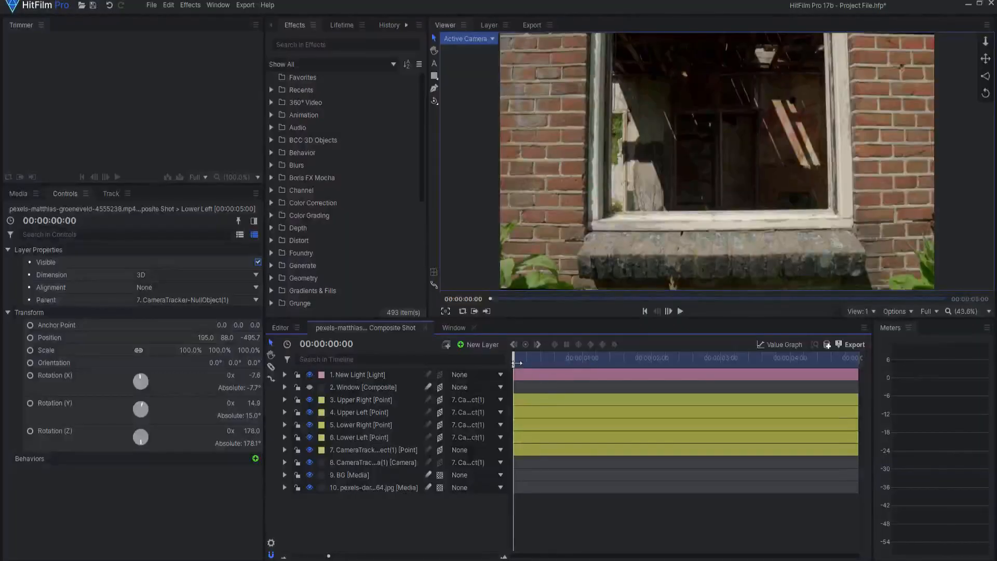
- Scrub the shot, toggle the New Plane 1 layer's visibility and view the 3D scene in Perspective
drag(516, 357, 653, 358)
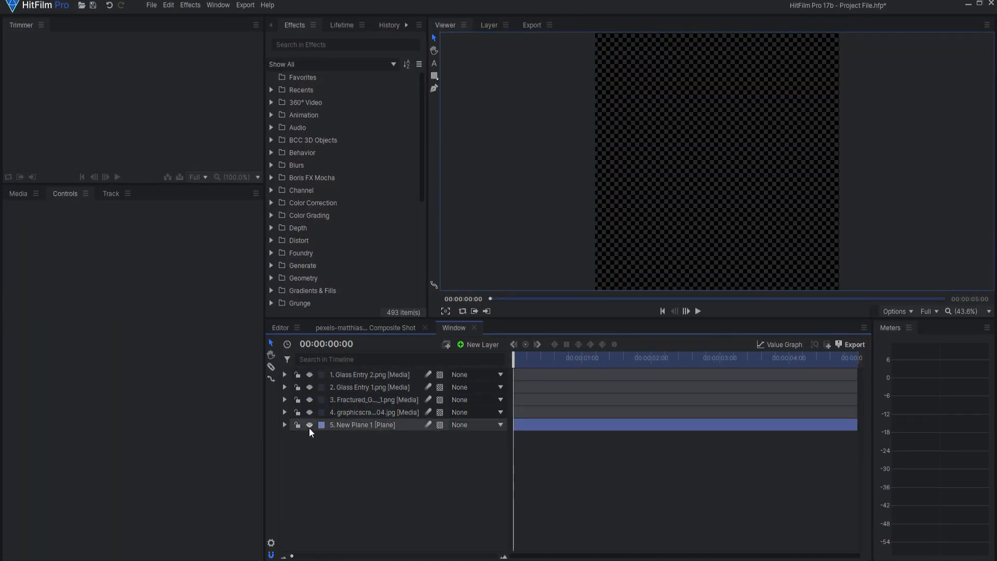
click(310, 399)
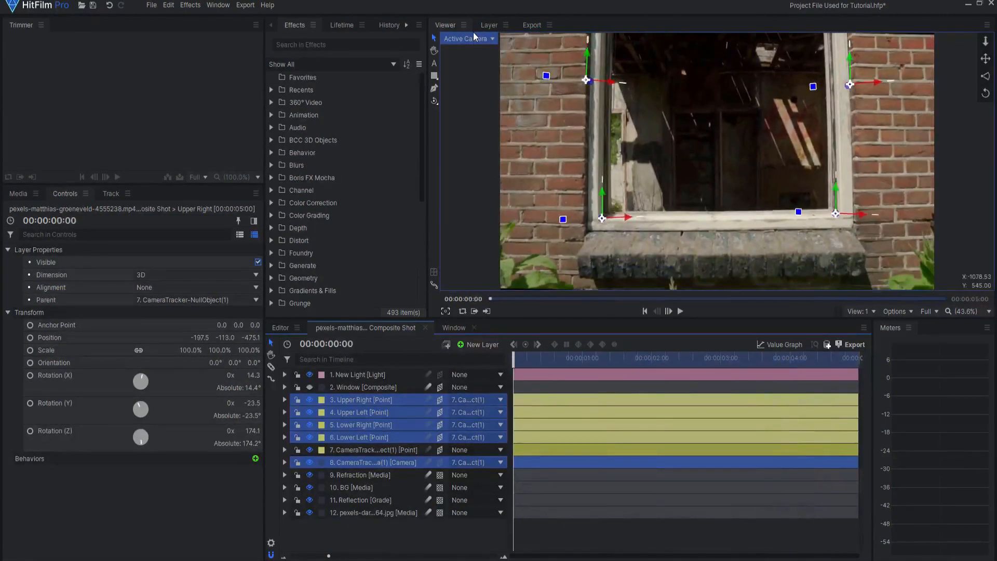
click(468, 38)
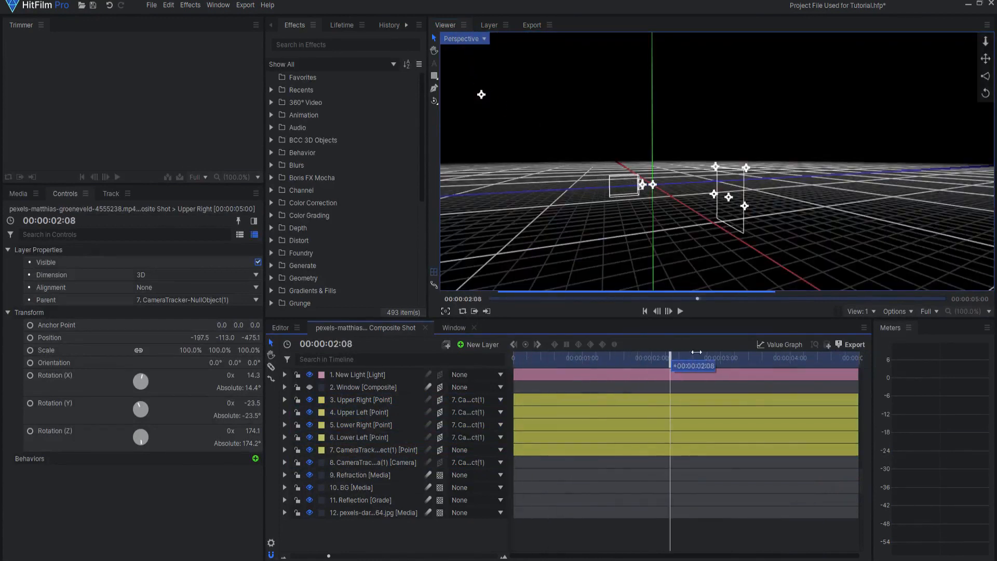
- Scrub through the shot to check the glass tracking, then return to frame zero
drag(696, 353, 814, 353)
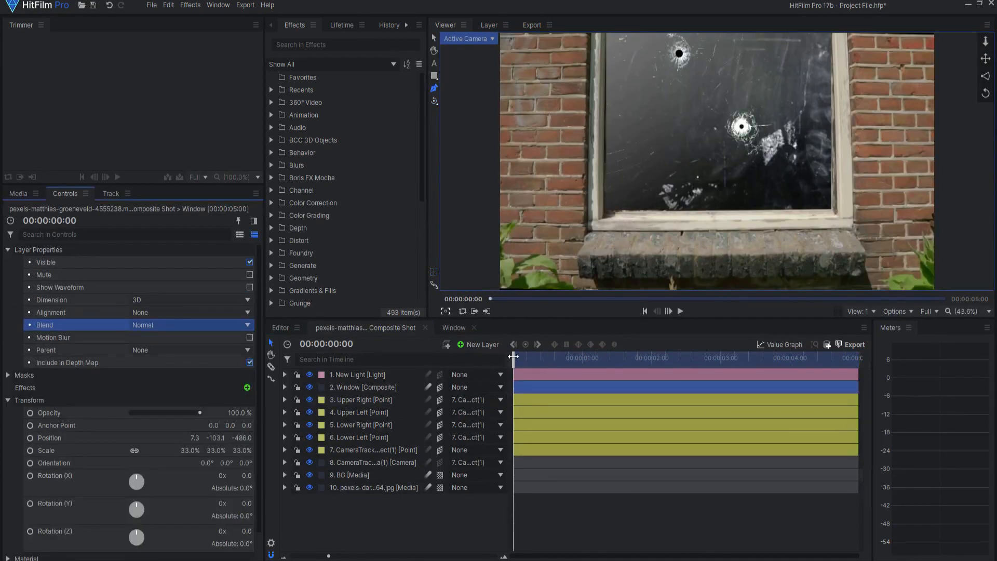
drag(514, 356, 816, 357)
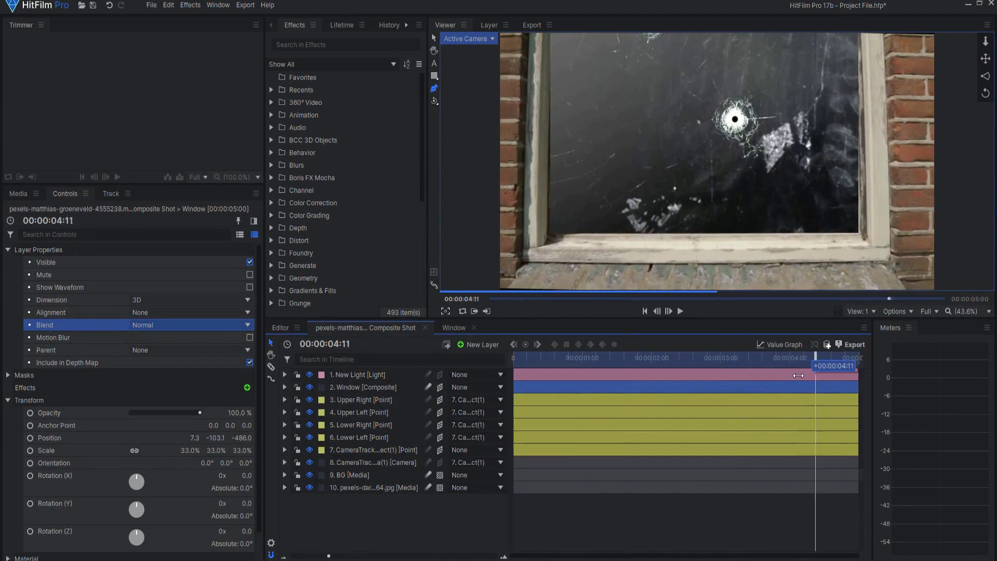
drag(816, 366, 515, 365)
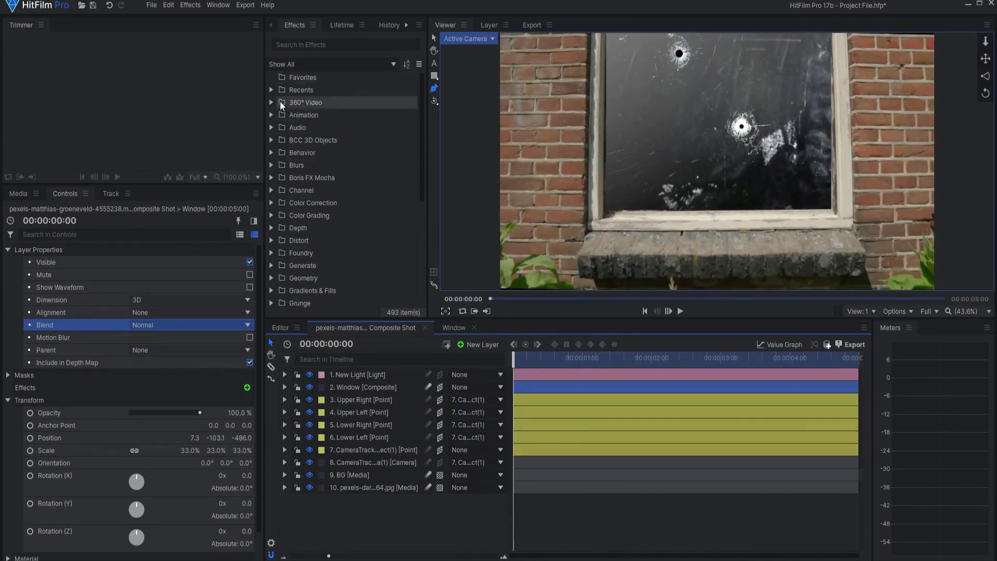
- Apply 3D Extrusion to the Window layer, rotate it in Y and use the Reflection layer as its environment map
text(3d)
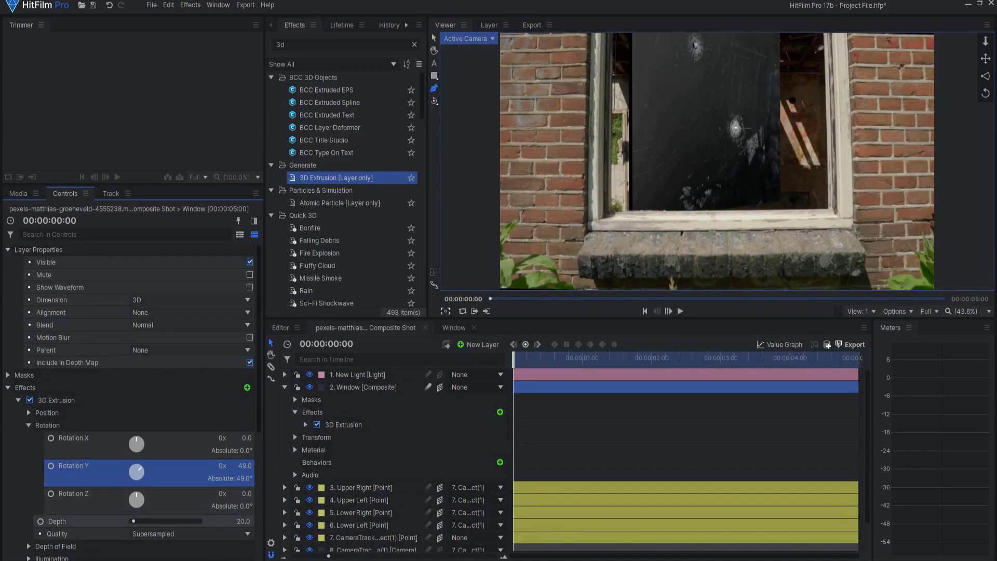
drag(126, 520, 181, 520)
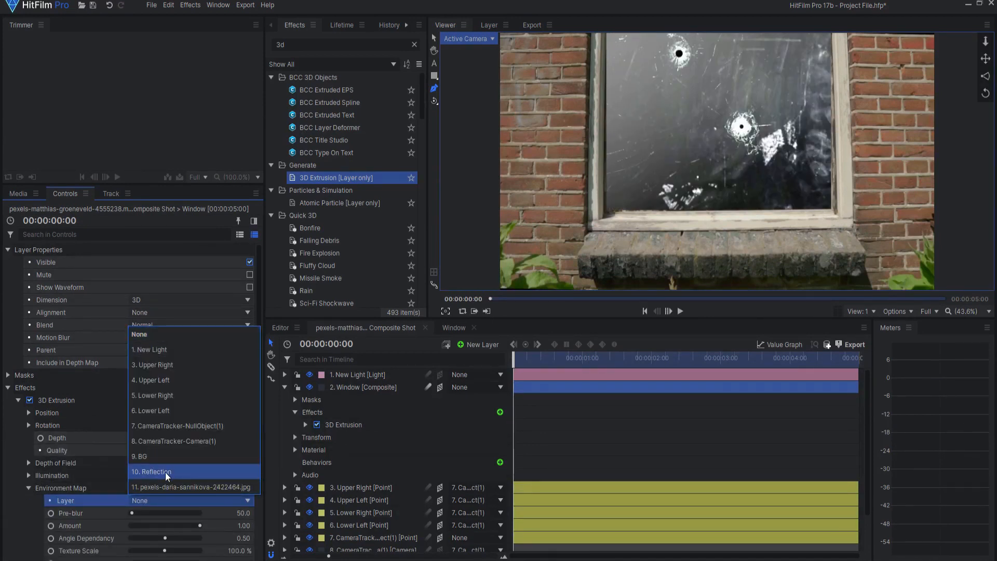
click(151, 471)
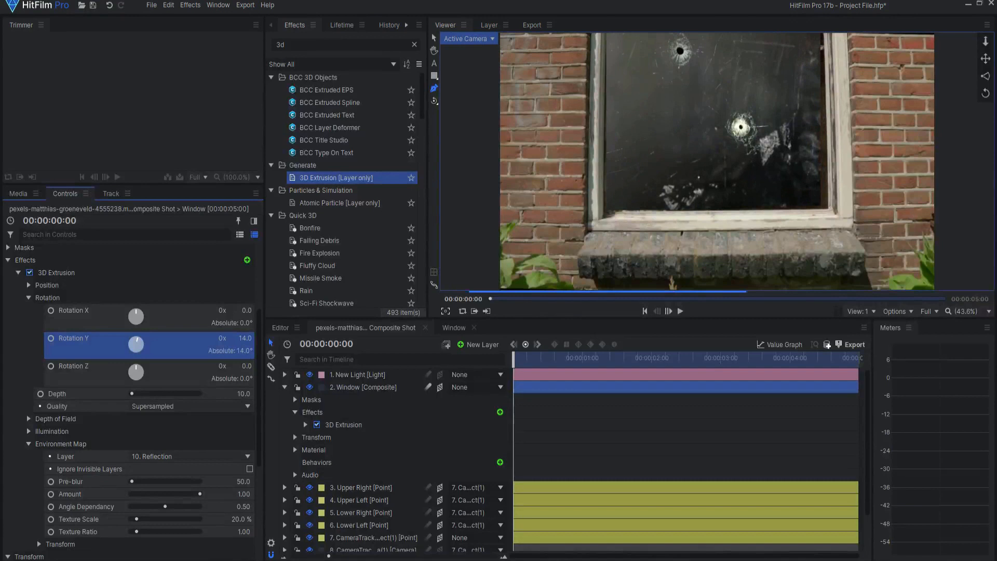
drag(135, 344, 142, 344)
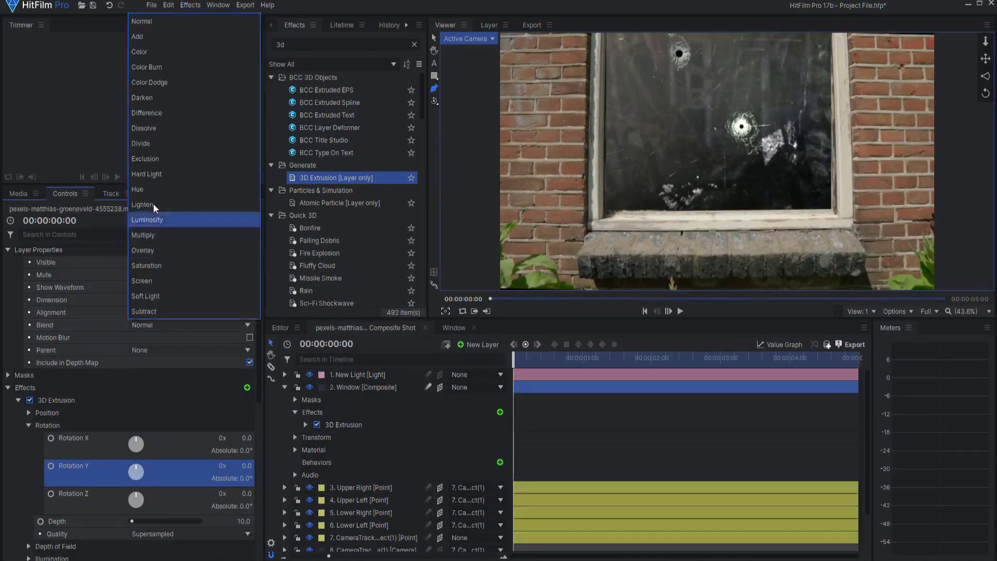
- Set the Window layer's blend mode to Screen
click(142, 281)
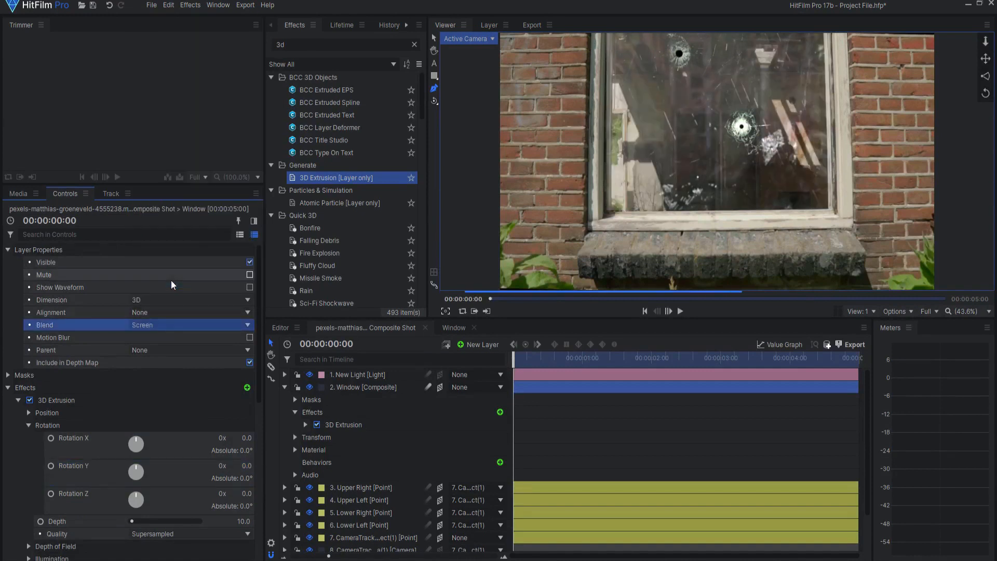
mouse_move(247, 465)
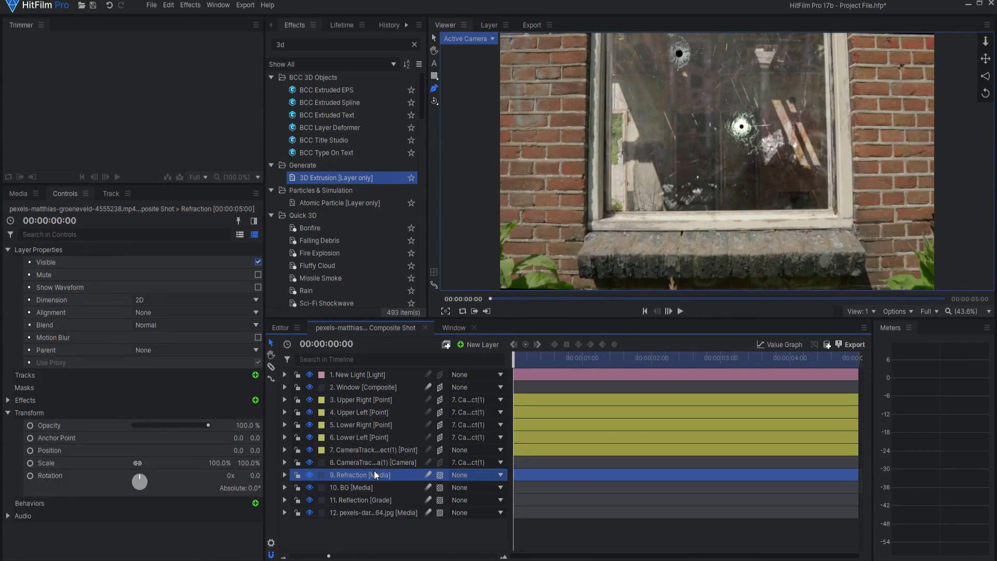
- Add a Set Matte effect to the Refraction layer with Source Layer set to 2. Window
text(set)
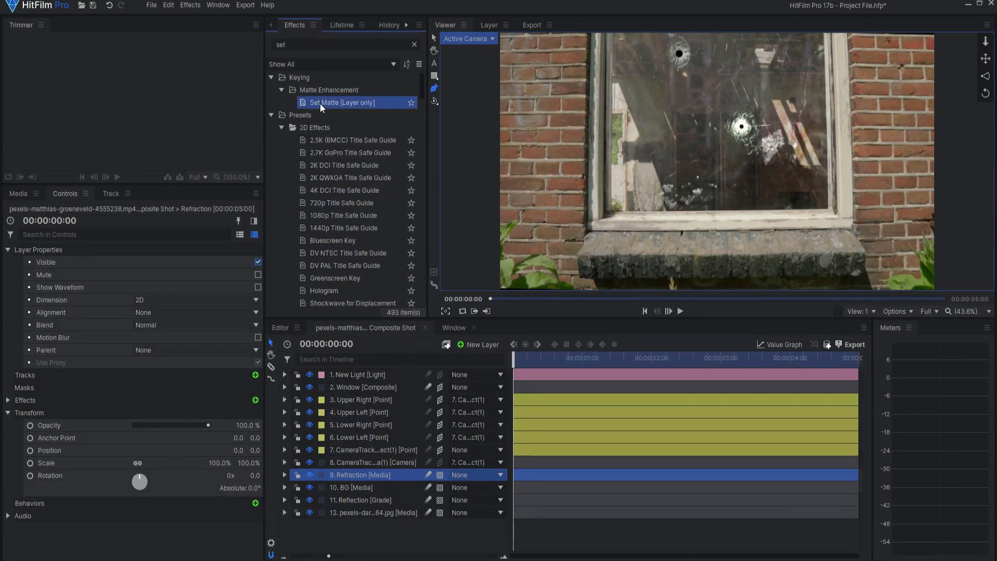
click(192, 401)
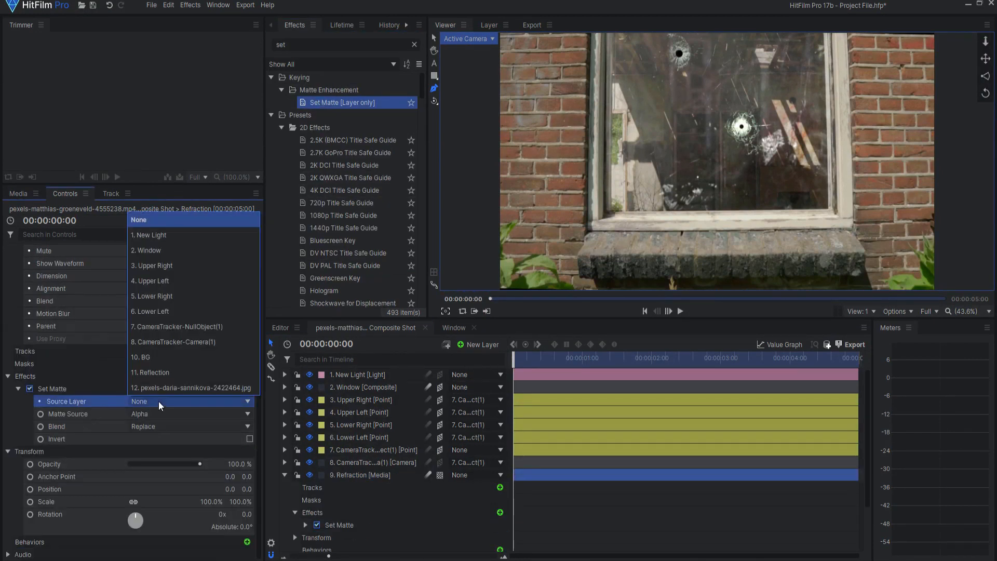
click(146, 250)
text(bul)
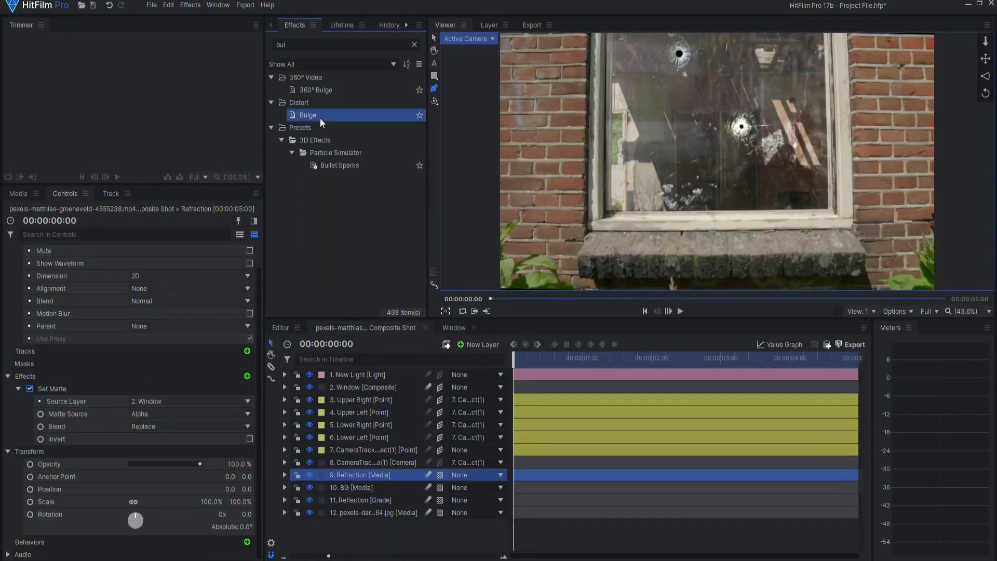
- Apply Bulge to the Refraction layer and widen its radius to about 790 px over the window
double_click(307, 115)
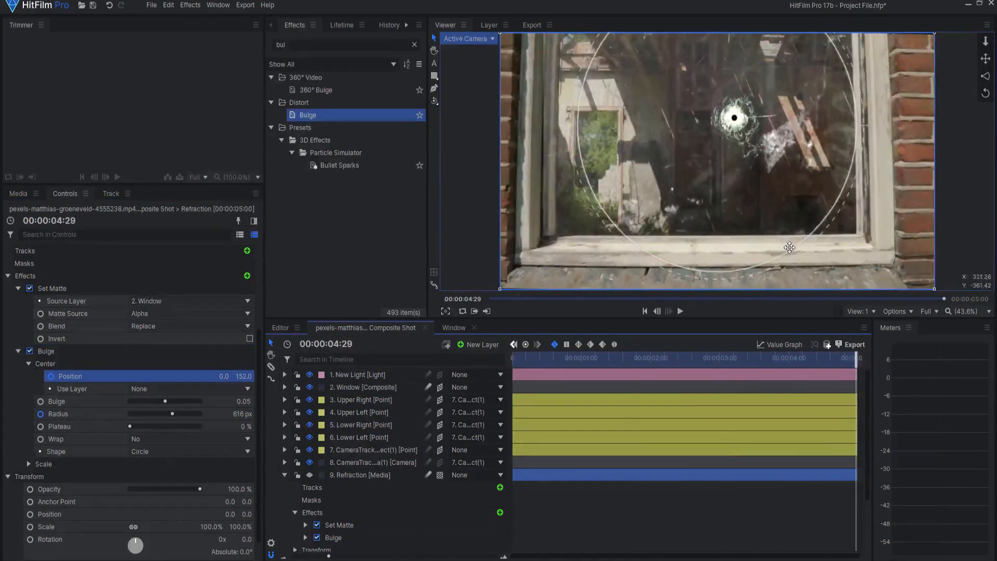
drag(788, 248, 823, 284)
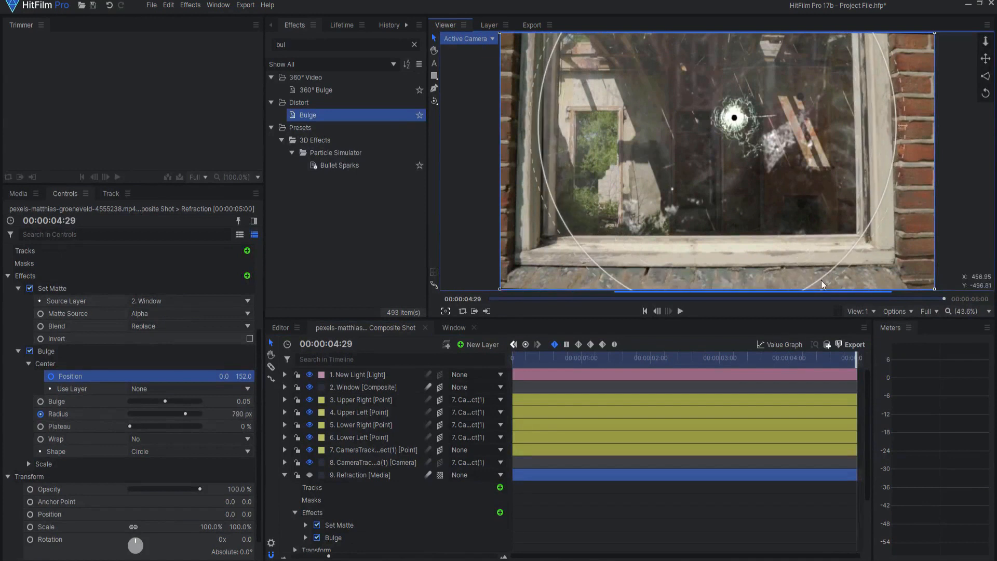